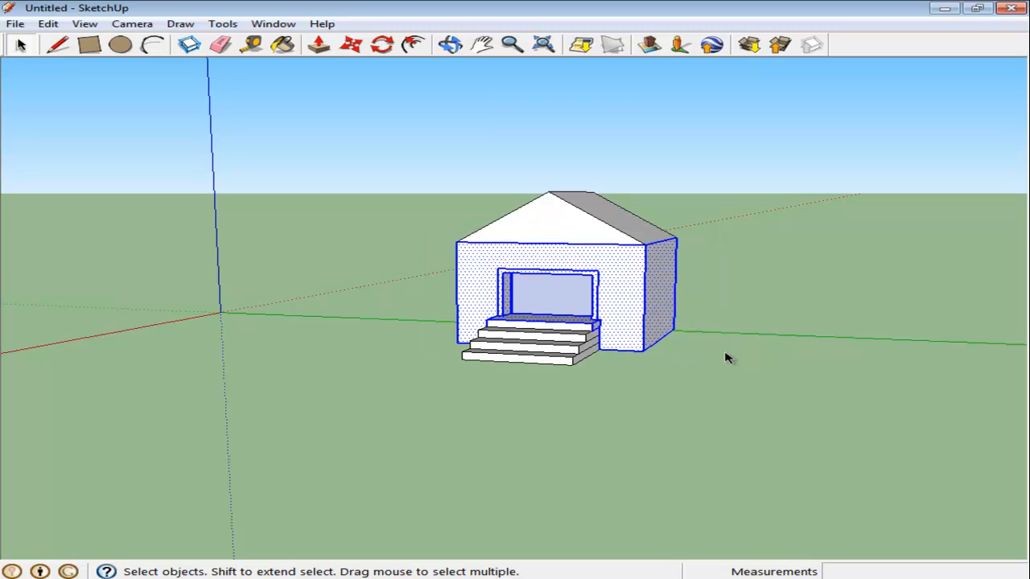
mouse_move(720, 355)
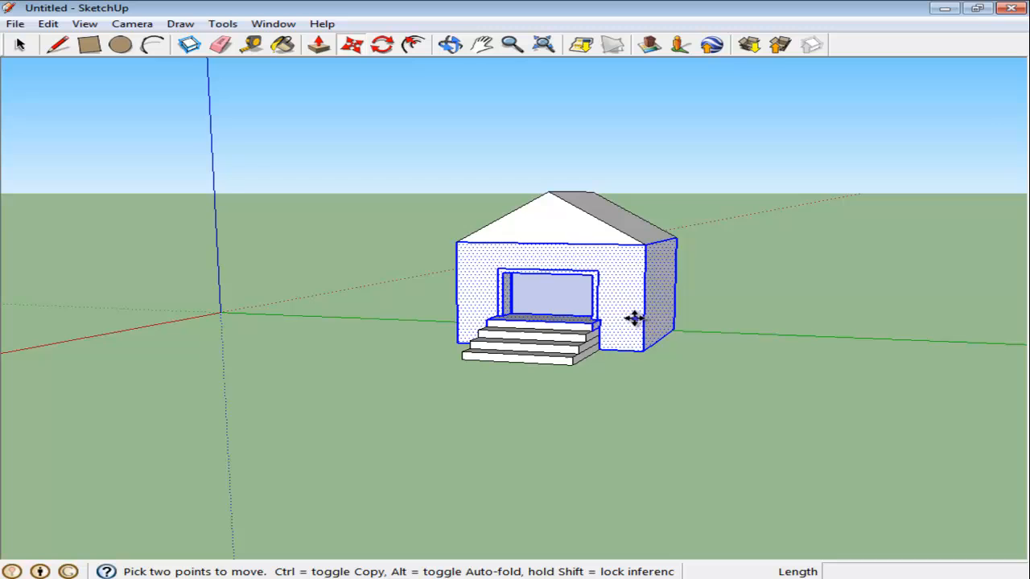
- Separate the house body from its steps, then combine both into one group
drag(635, 318, 769, 320)
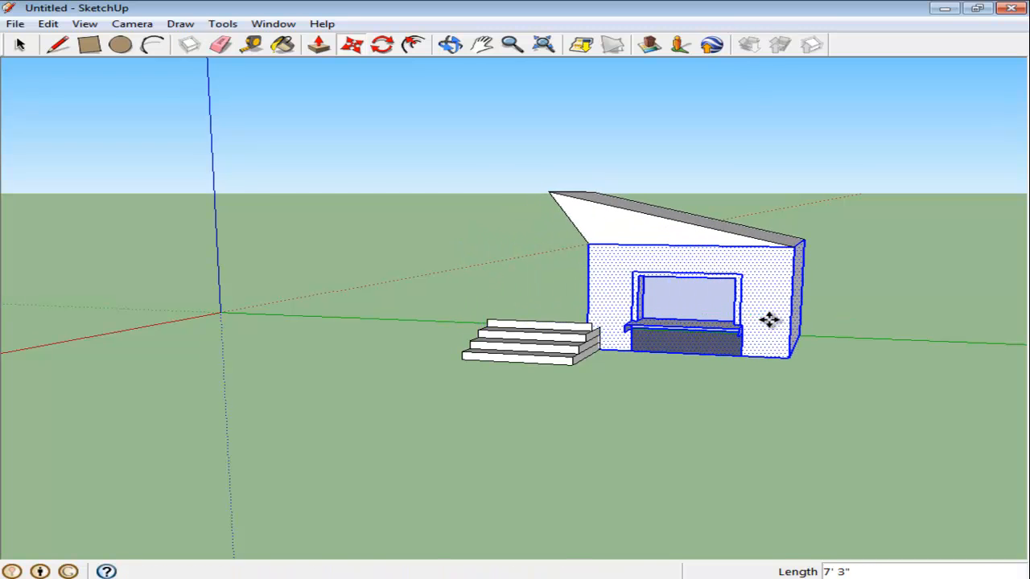
click(191, 44)
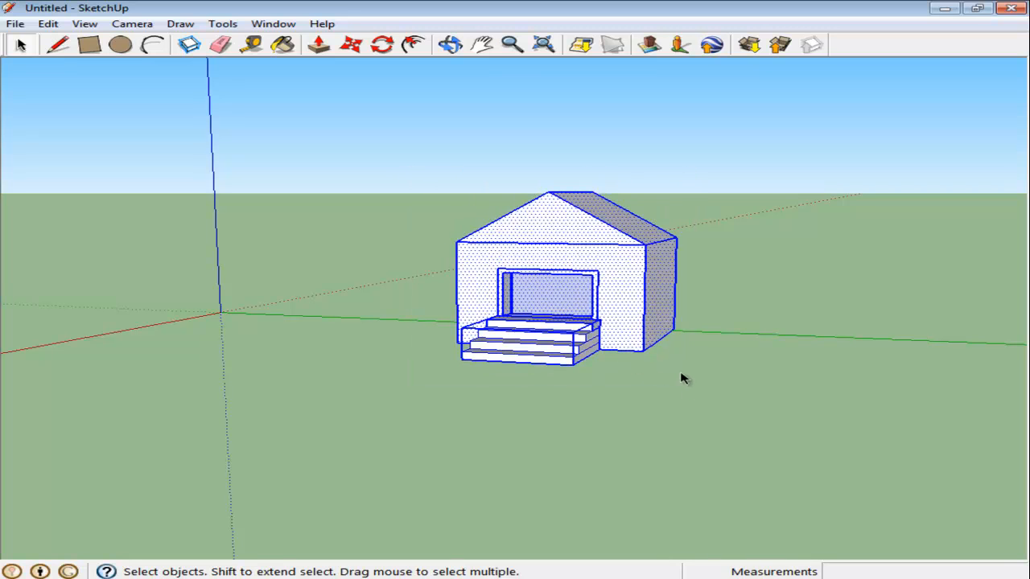
mouse_move(144, 78)
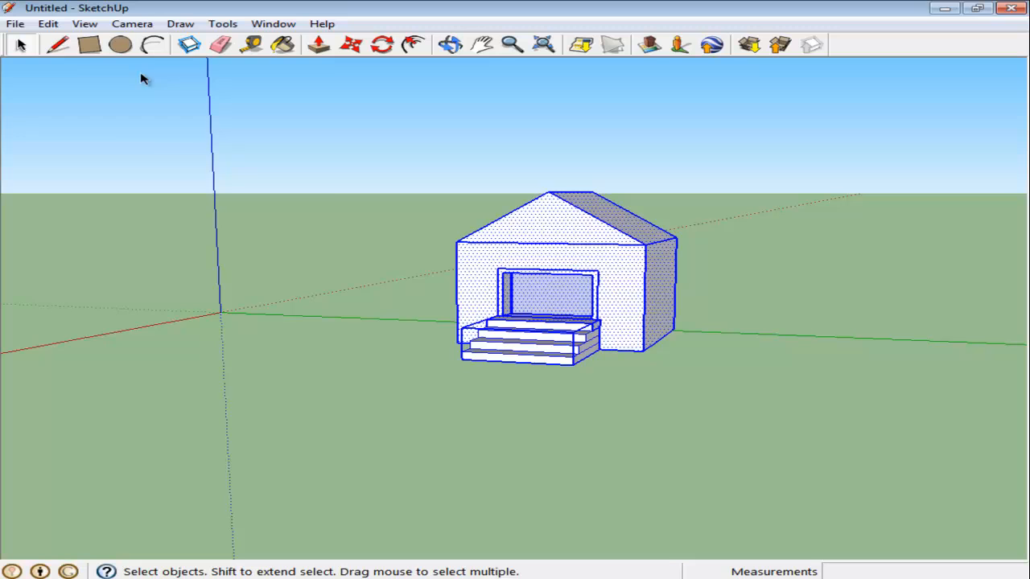
click(48, 23)
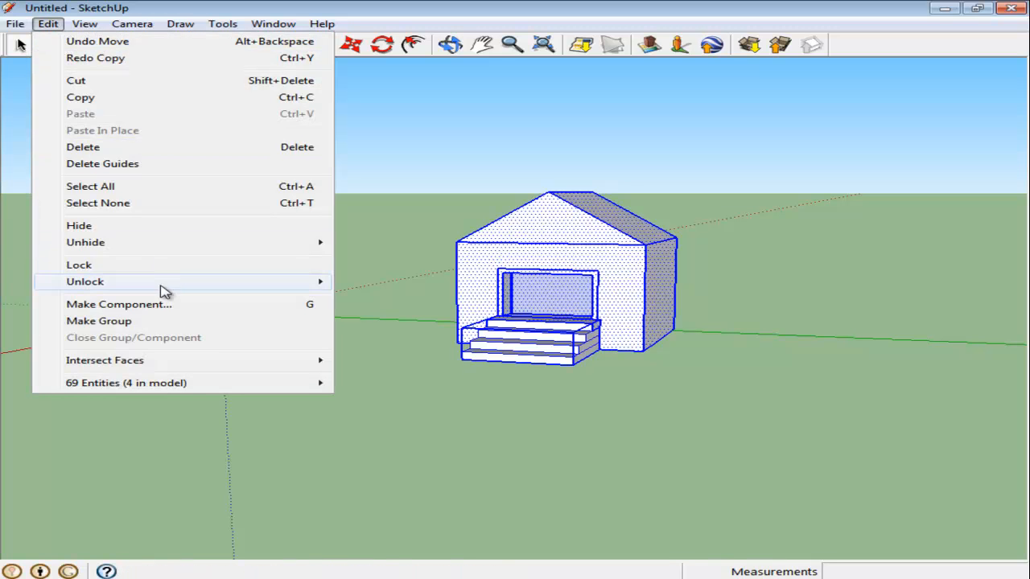
mouse_move(302, 300)
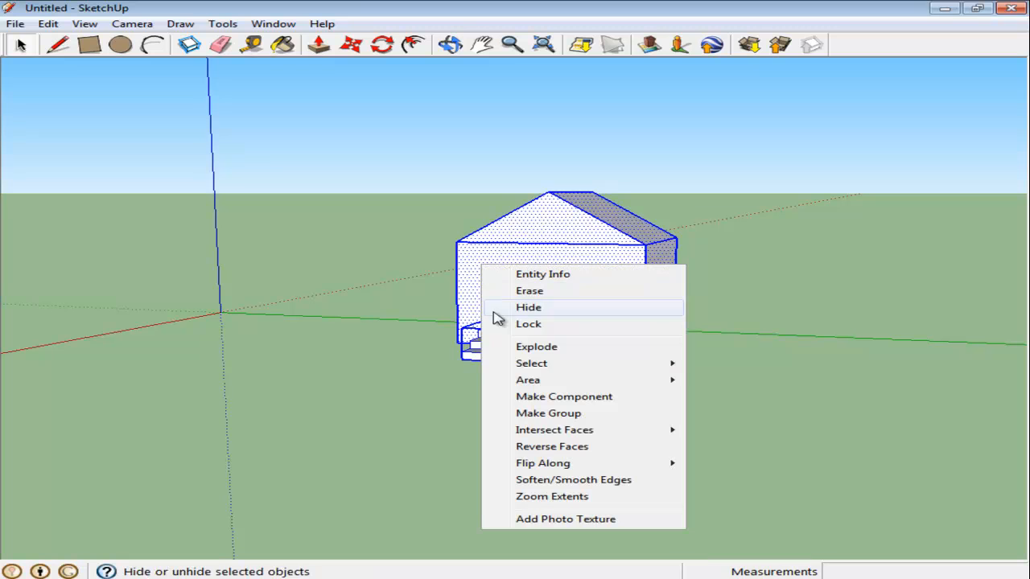
mouse_move(499, 413)
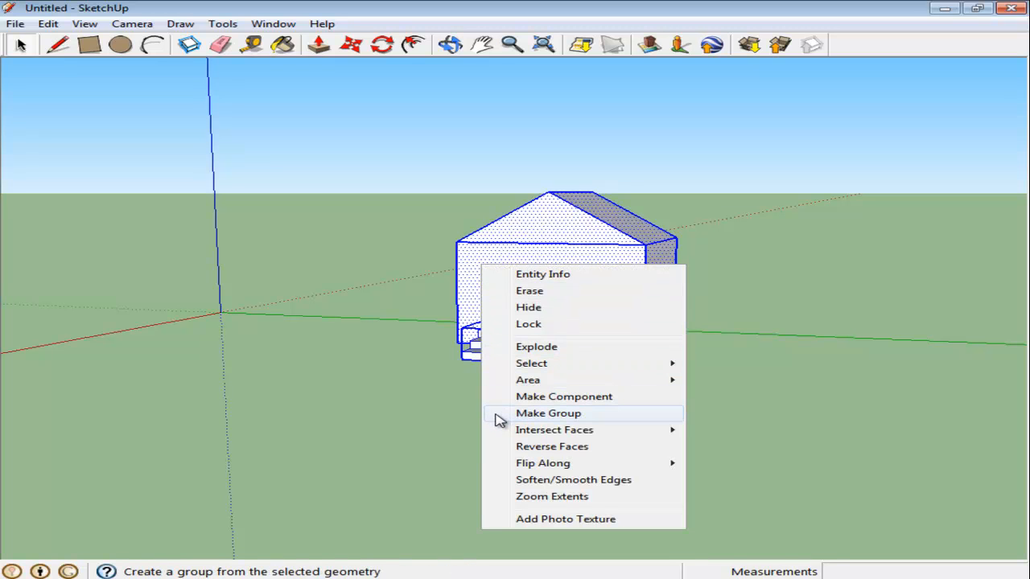
click(548, 413)
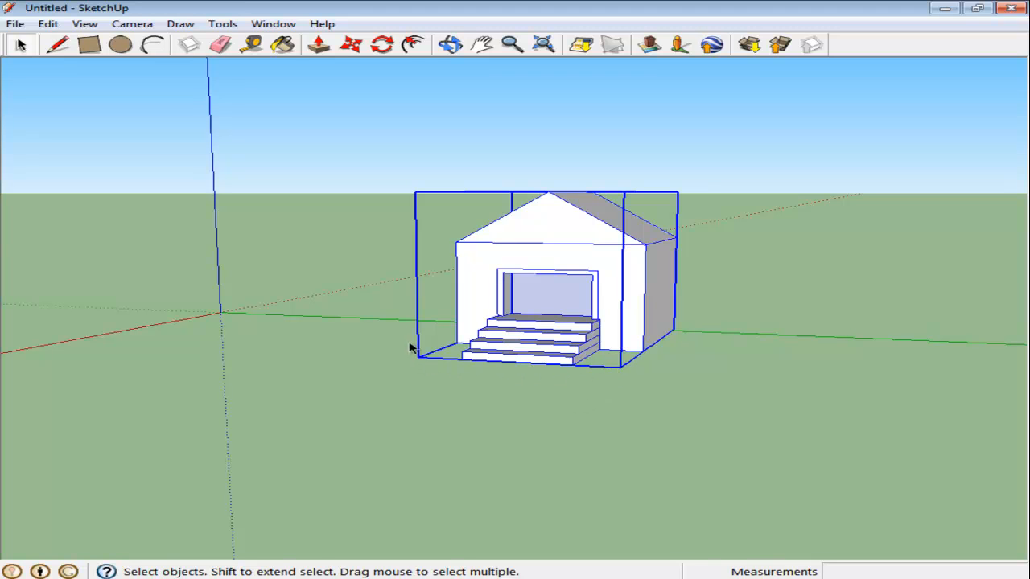
mouse_move(515, 296)
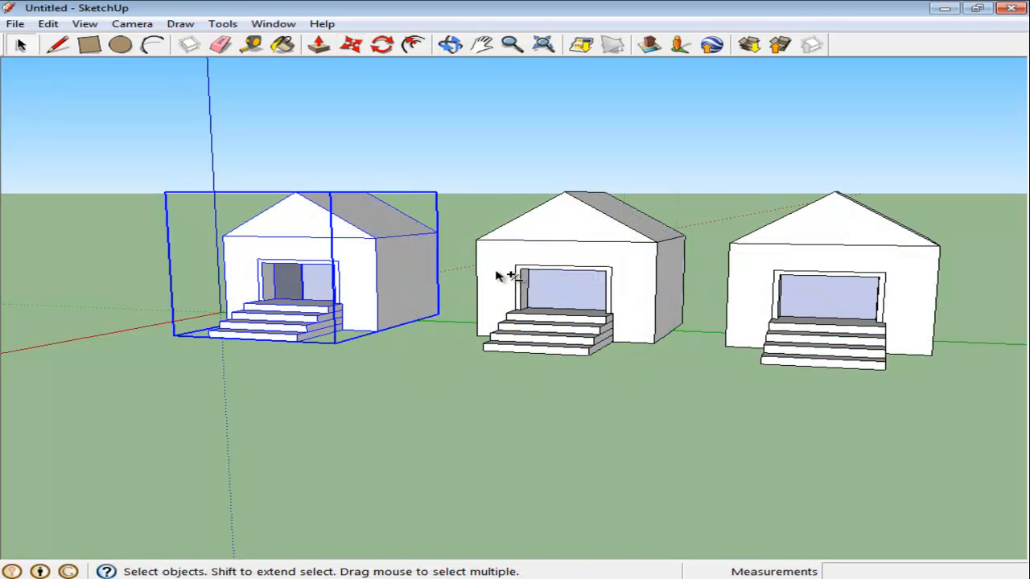
- Bring up the context menu on the grouped house
right_click(563, 282)
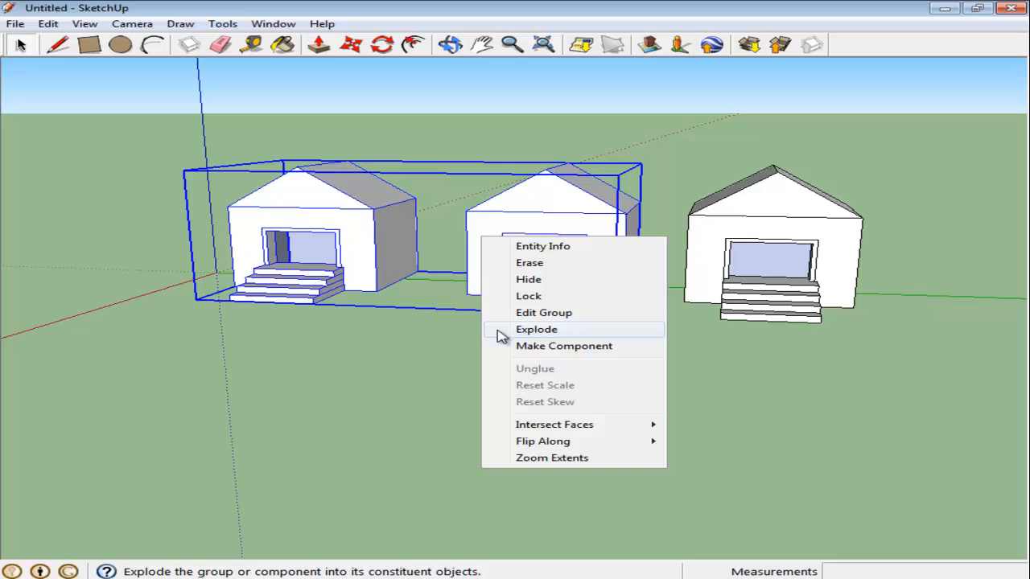
- Explode the two-house group into separate houses, then right-click the middle house
click(536, 329)
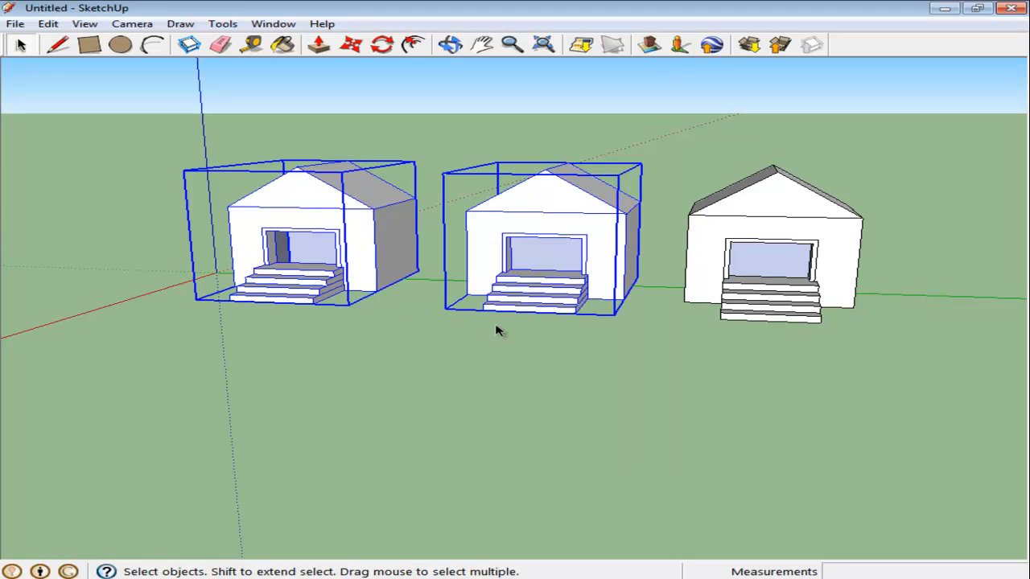
mouse_move(485, 339)
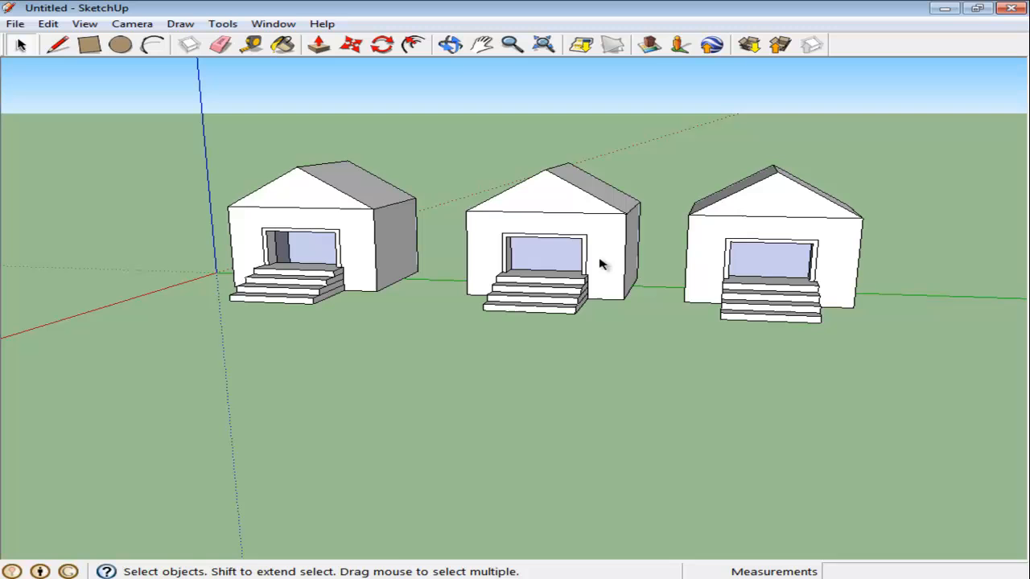
right_click(547, 242)
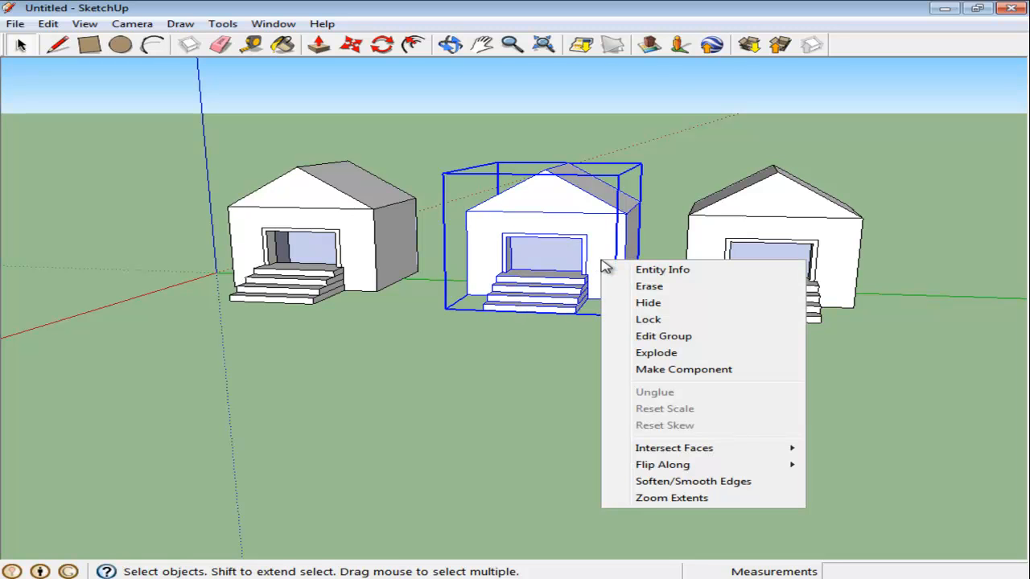